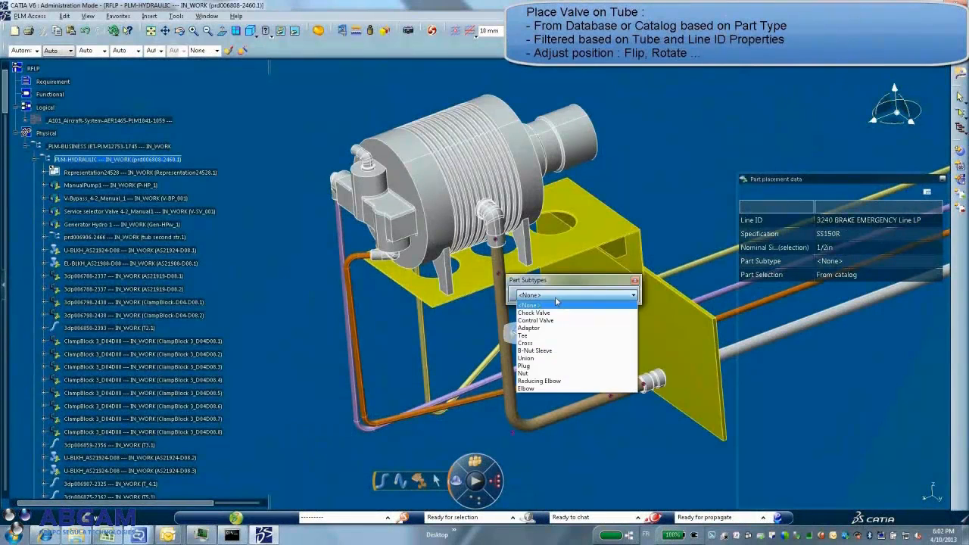
Choose Control Valve as the part subtype for the brake emergency hydraulic tube.
{"action": "left_click", "coordinate": [536, 321]}
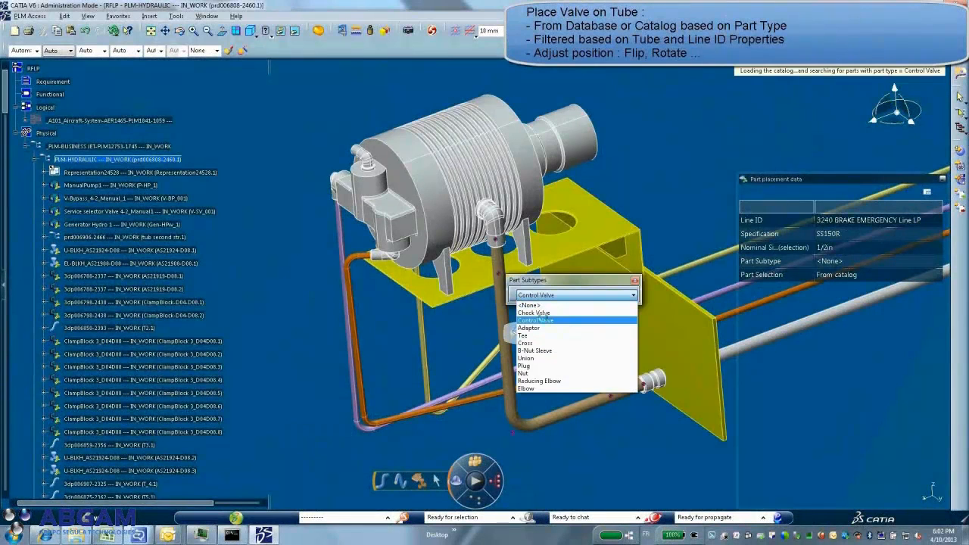
{"action": "left_click", "coordinate": [542, 321]}
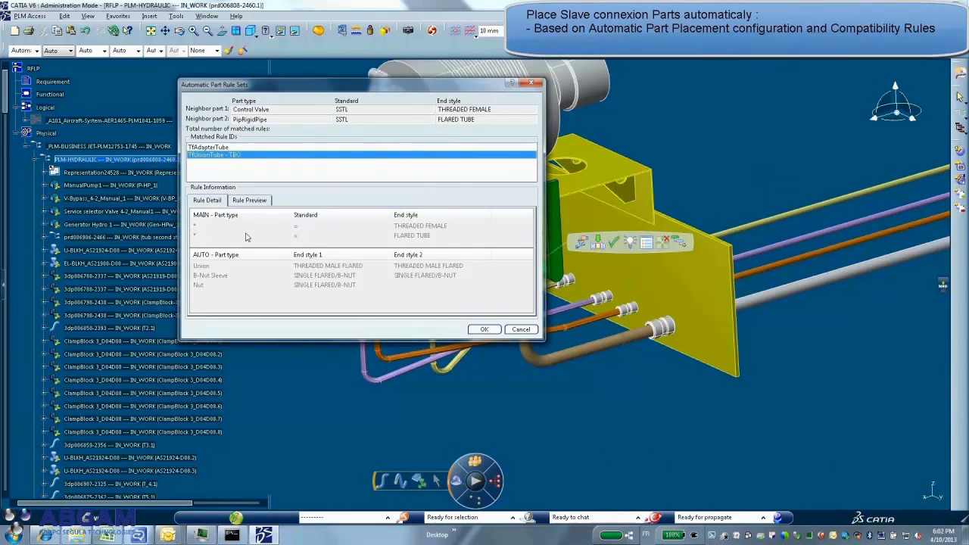
Accept the matching rule so fittings are placed between the control valve and flared tube.
{"action": "left_click", "coordinate": [484, 328]}
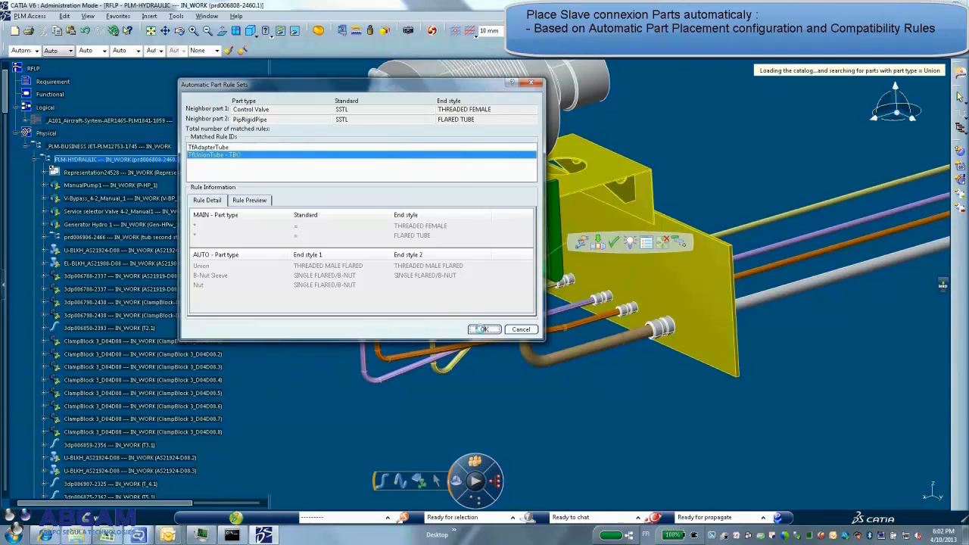
{"action": "left_click", "coordinate": [481, 328]}
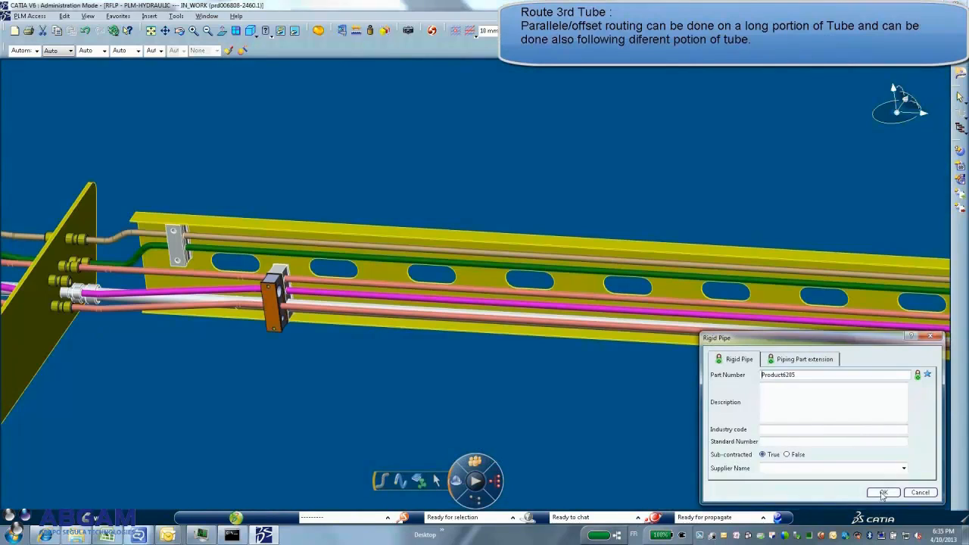
Confirm the new Rigid Pipe properties and follow the third tube routed parallel along the trays.
{"action": "left_click", "coordinate": [881, 492]}
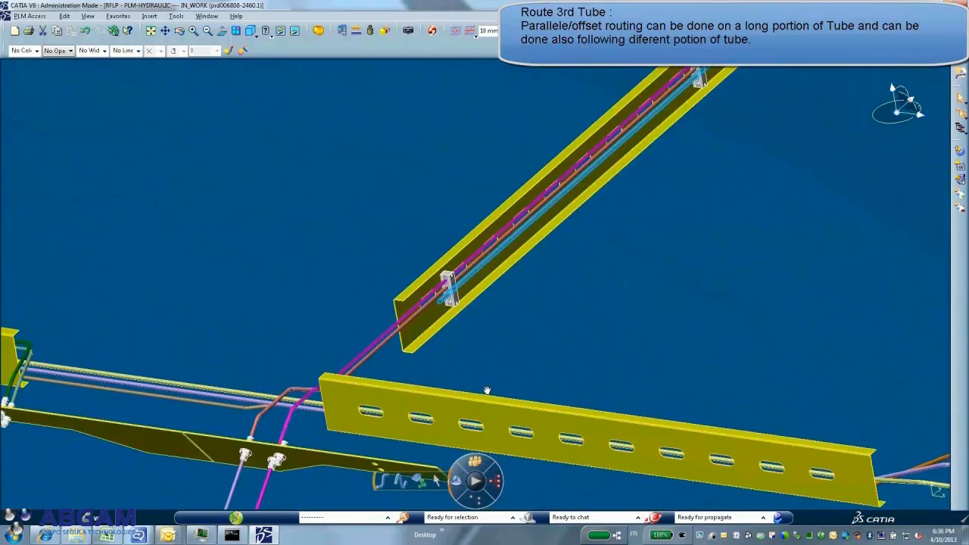
{"action": "left_click_drag", "start_coordinate": [487, 390], "coordinate": [669, 193]}
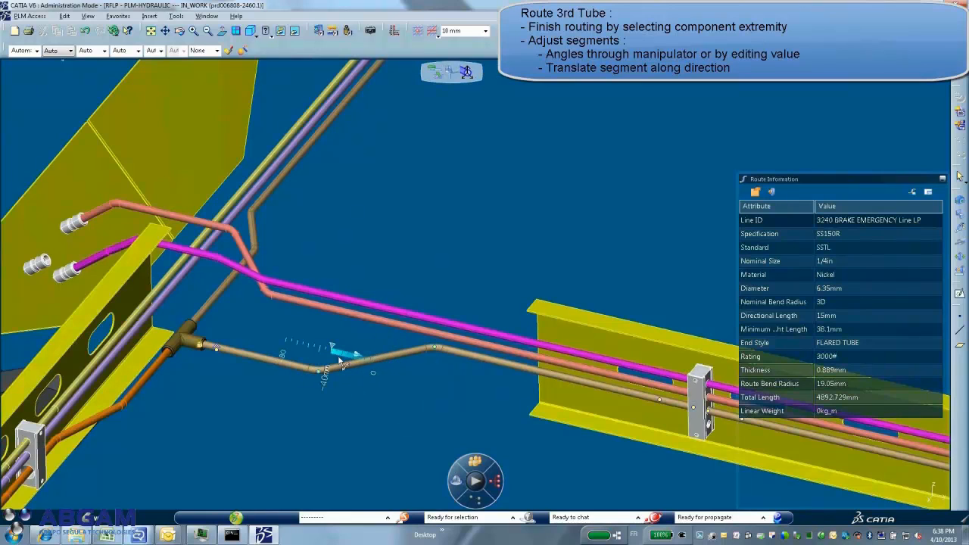
Adjust a segment angle of the third tube near the component end.
{"action": "left_click_drag", "start_coordinate": [341, 360], "coordinate": [310, 351]}
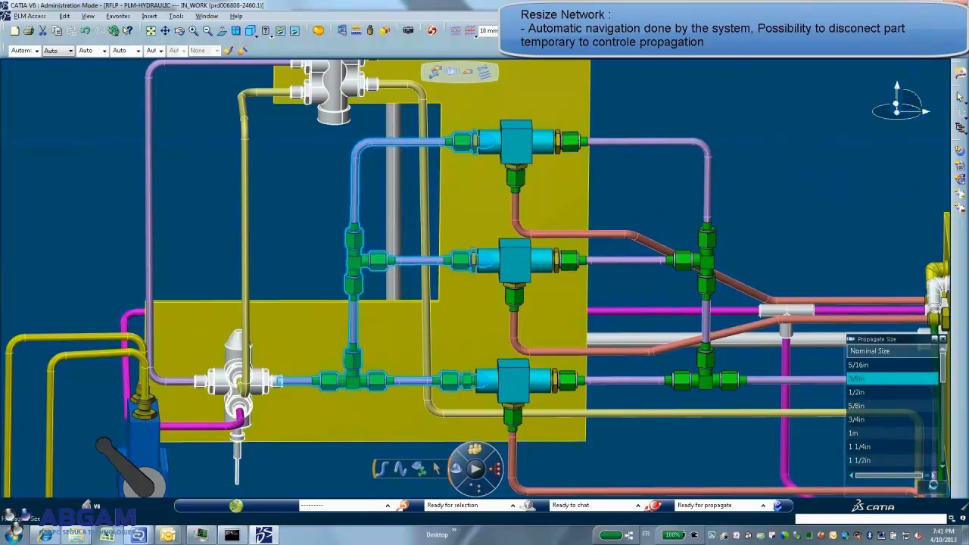
Pick the new nominal size for the network and assign a replacement part reference.
{"action": "left_click", "coordinate": [871, 377]}
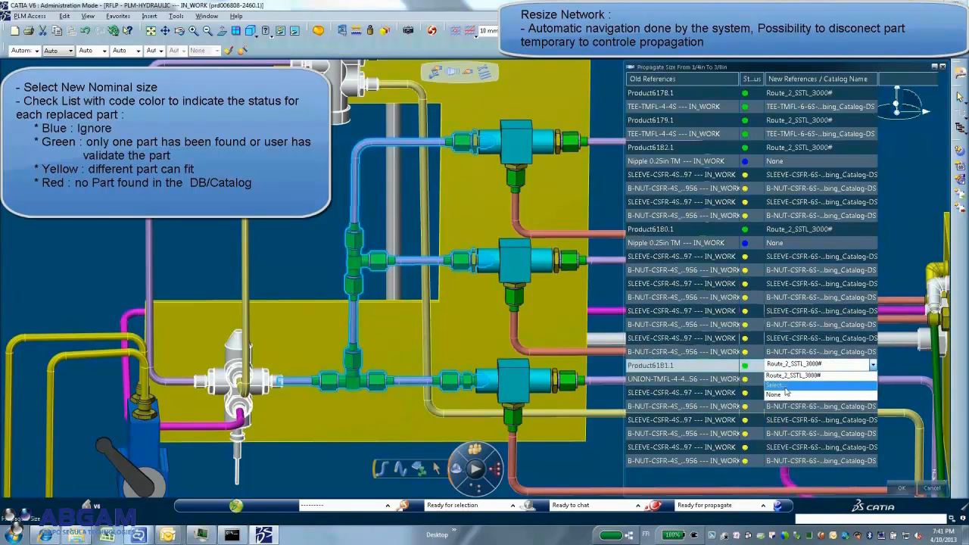
{"action": "left_click", "coordinate": [818, 378]}
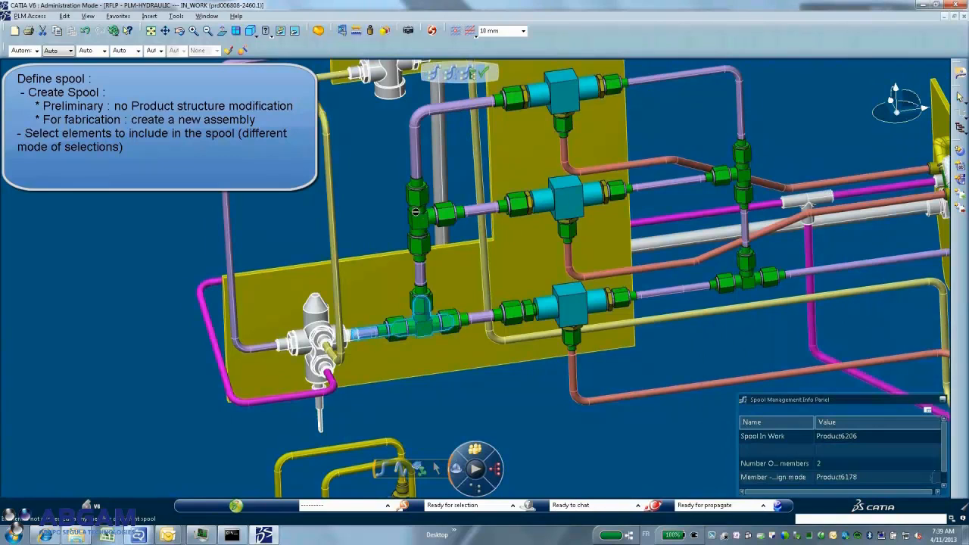
Add another tubing element to the two-member spool being created.
{"action": "left_click", "coordinate": [416, 212]}
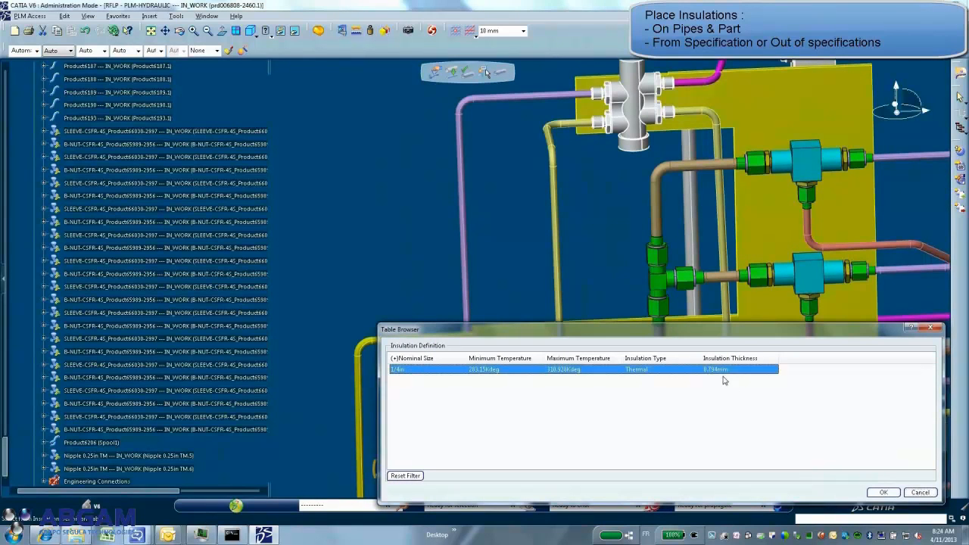
Select a thermal insulation definition and size, then apply it to the tee fitting.
{"action": "left_click", "coordinate": [882, 492]}
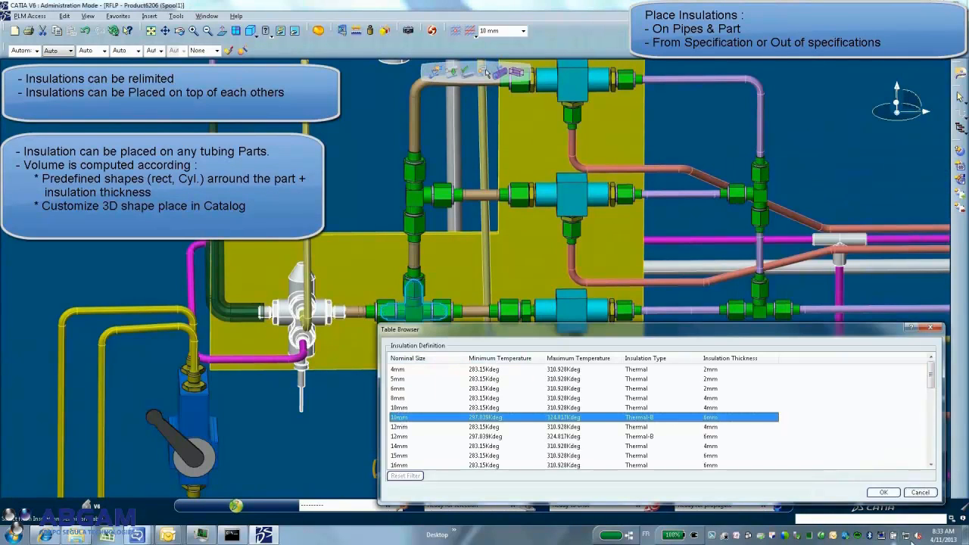
{"action": "left_click", "coordinate": [883, 492]}
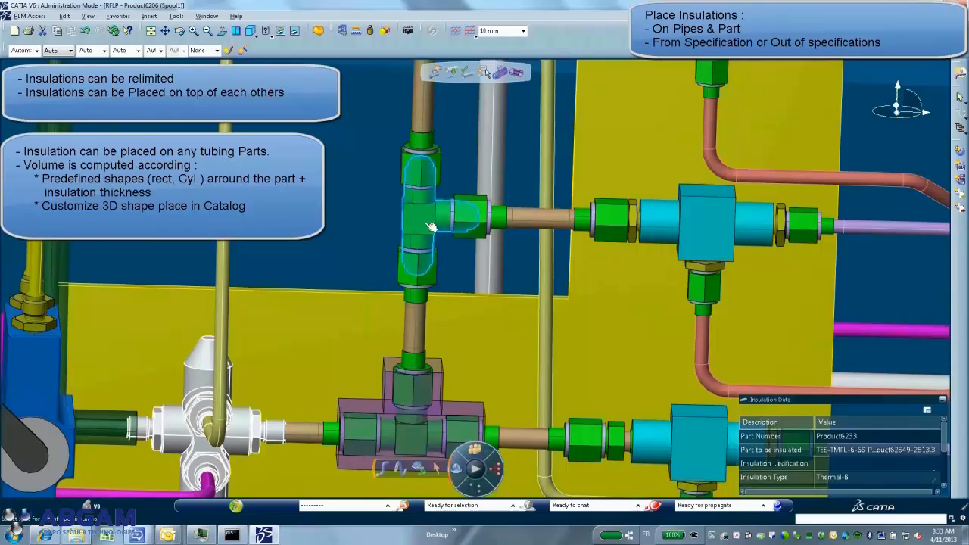
{"action": "left_click", "coordinate": [431, 224]}
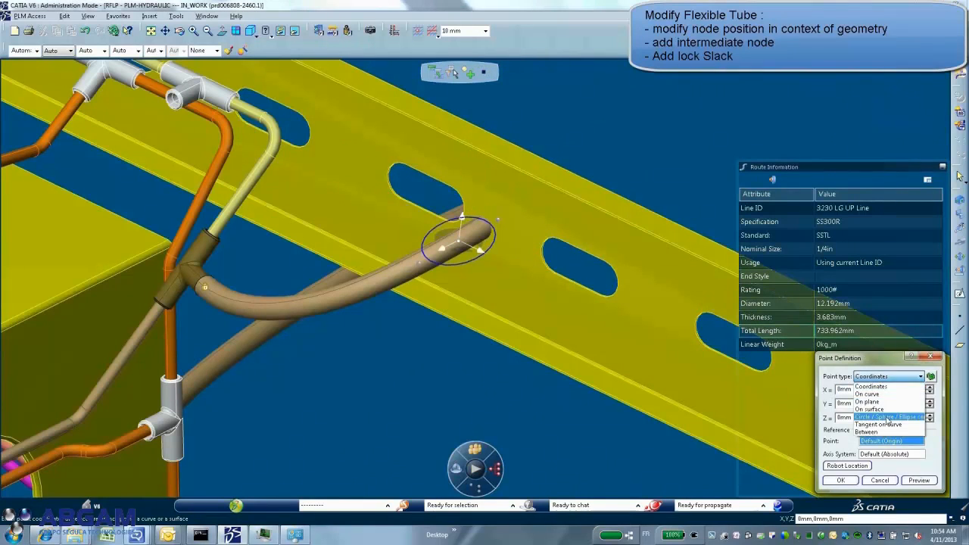
Set the flexible tube node's point type to Circle/Sphere/Ellipse center.
{"action": "left_click", "coordinate": [890, 413]}
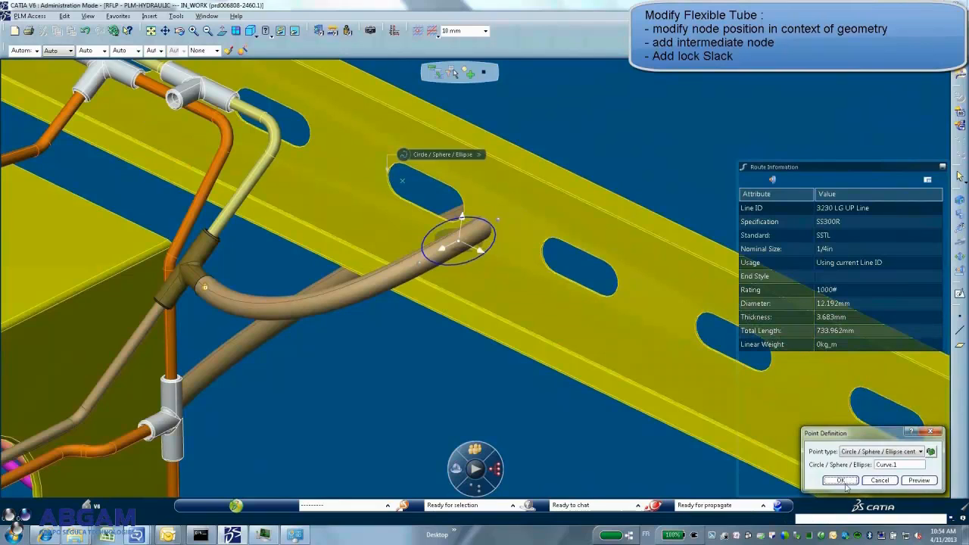